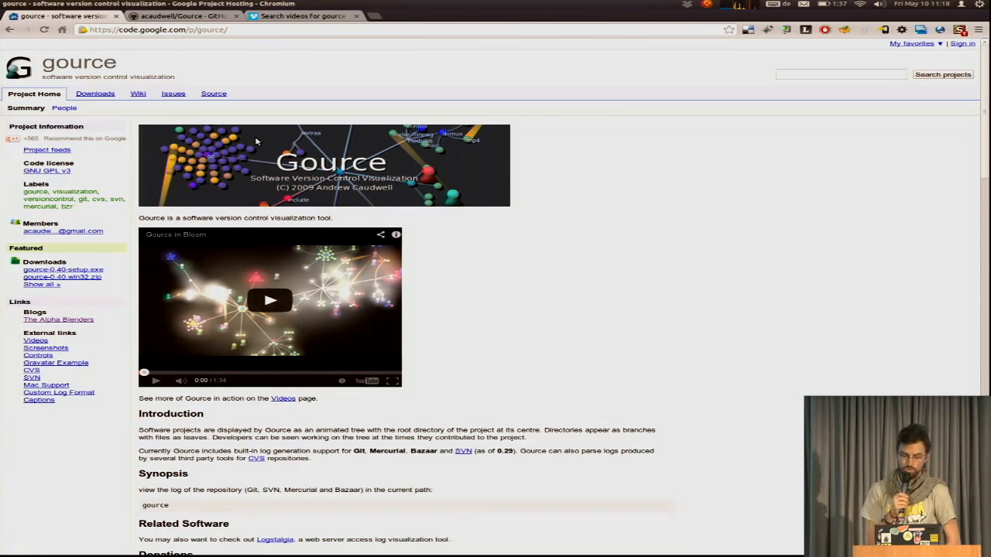
- Run 'gource -s 600000' in ~/Repositories/git to animate the repository history
{"action": "left_click", "coordinate": [182, 15]}
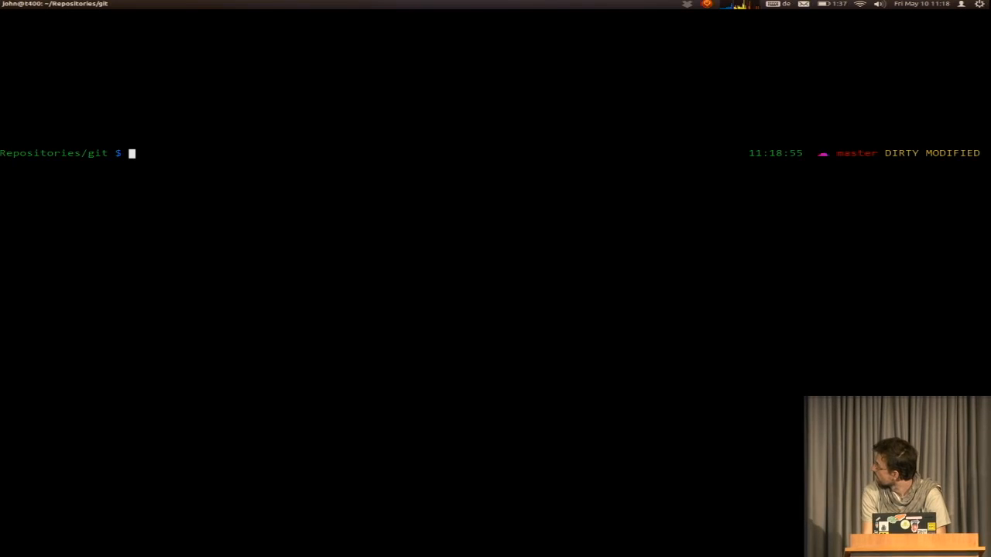
{"action": "type", "text": "c"}
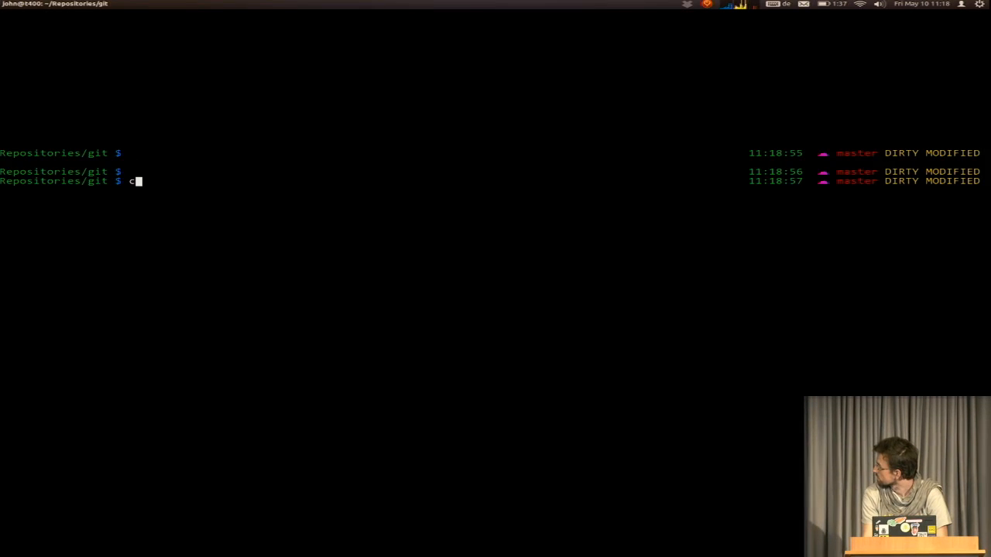
{"action": "type", "text": "ource -s 600000"}
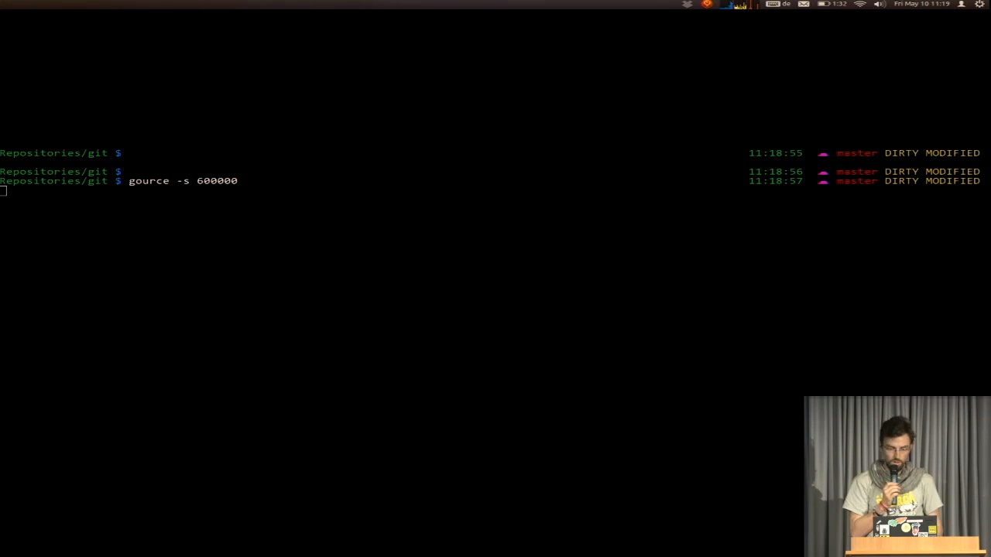
{"action": "key", "text": "Return"}
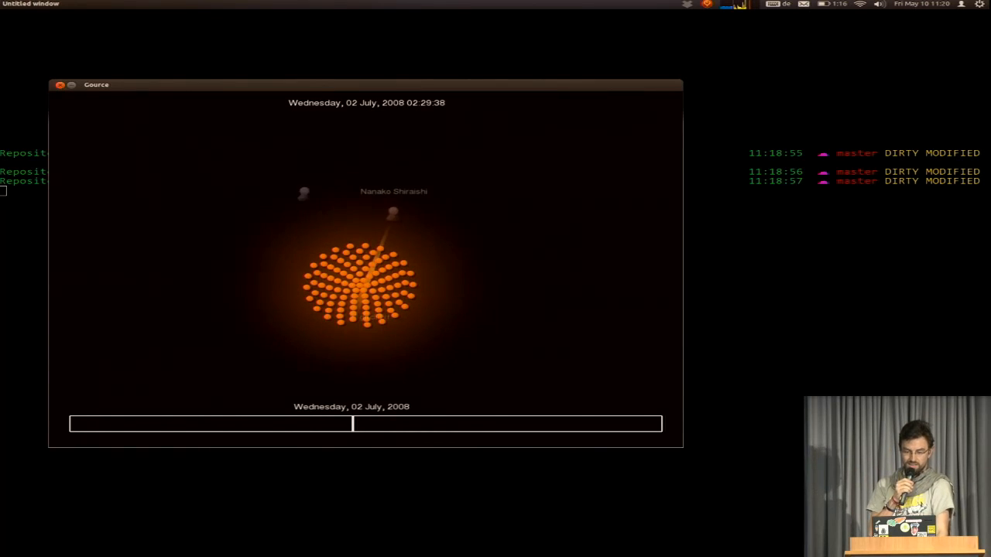
- Let the July 2008 file-tree animation play, then switch to Chromium's Gource GitHub page
{"action": "key", "text": "alt+Tab"}
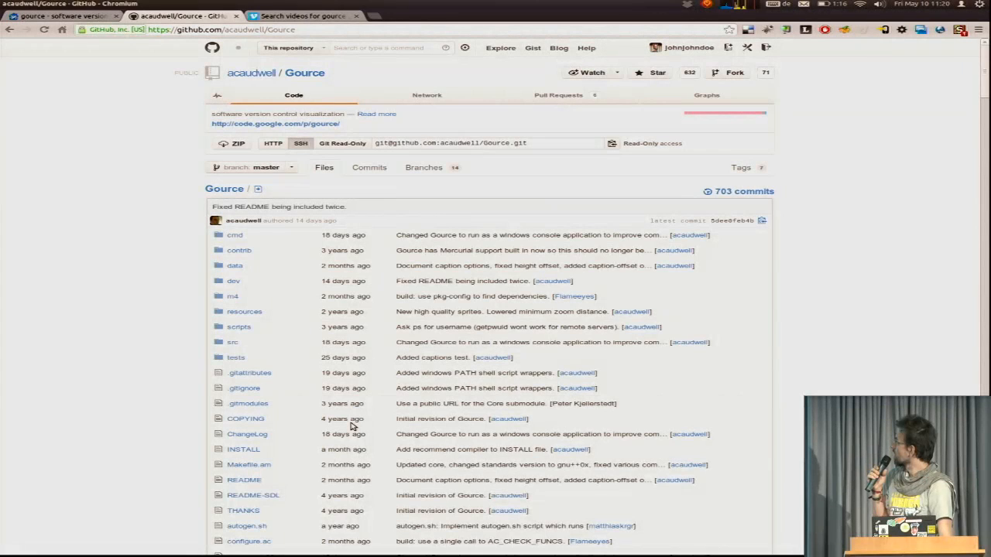
- Switch to the Chromium tab showing Vimeo's 365 'gource' video results
{"action": "left_click", "coordinate": [302, 15]}
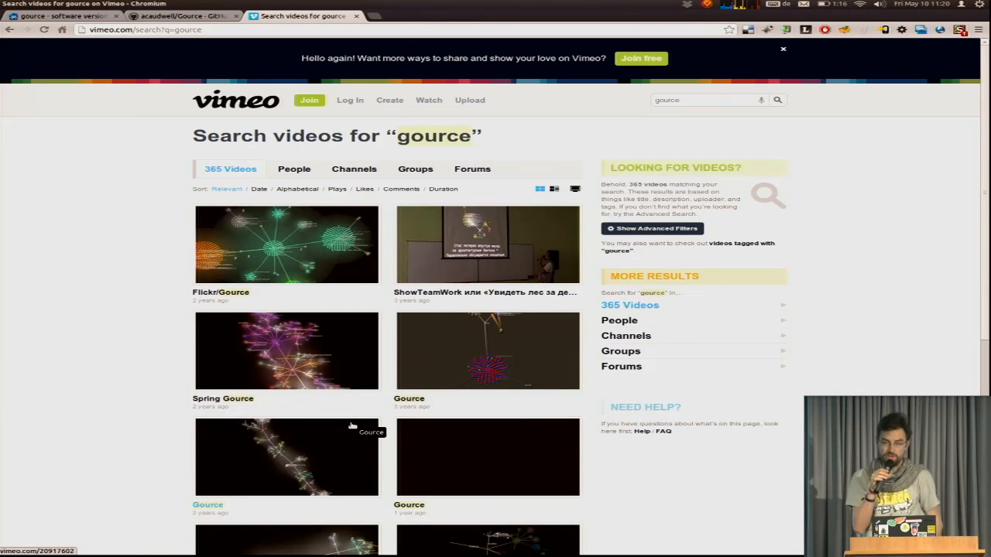